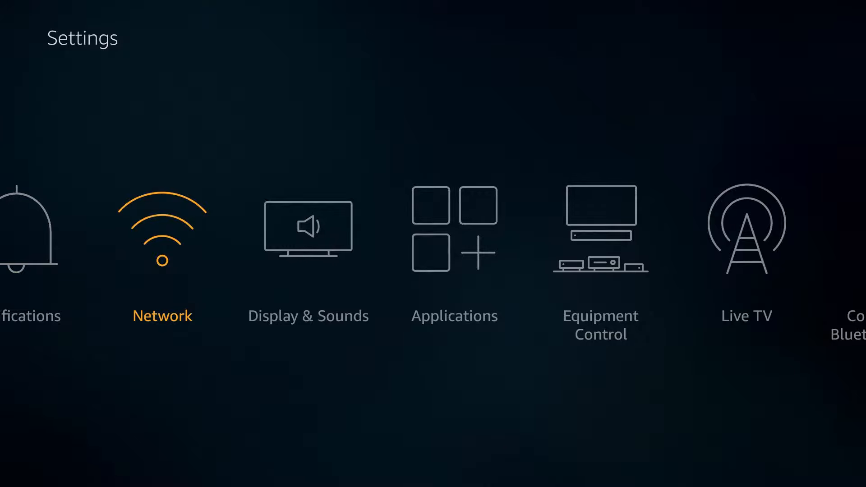
Check the Fire TV's Network settings show Tenda22 as Connected, then back out
left_click(161, 231)
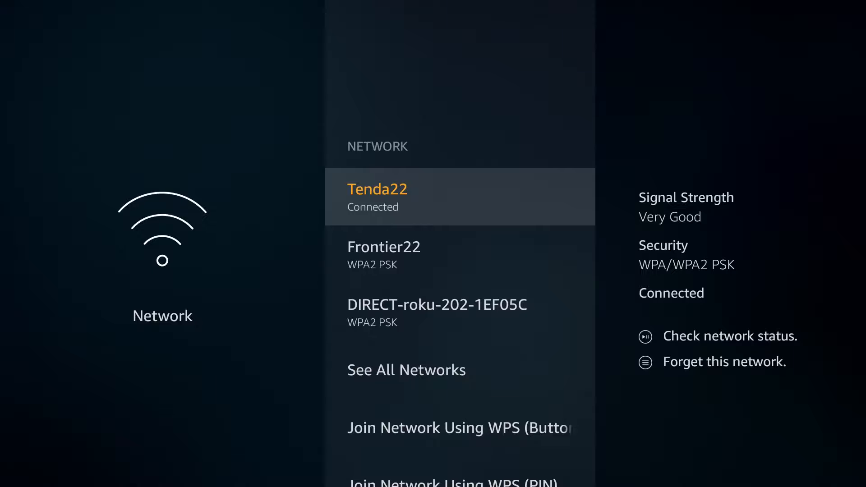
key("Back")
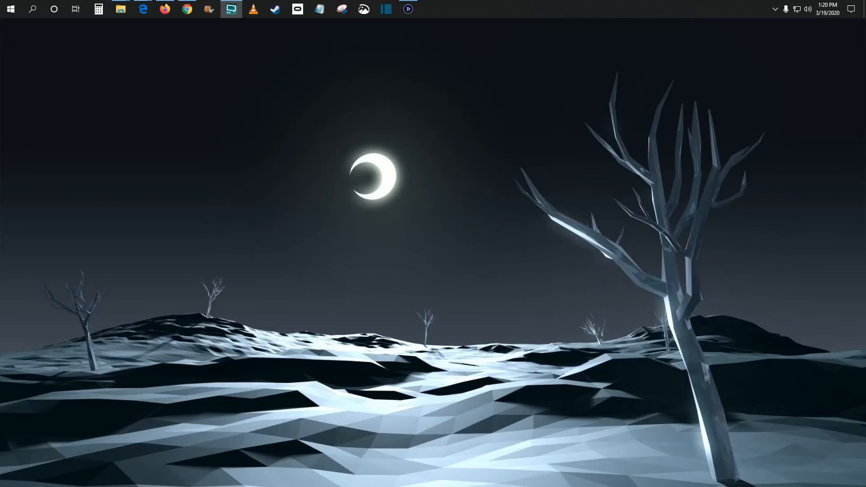
mouse_move(792, 191)
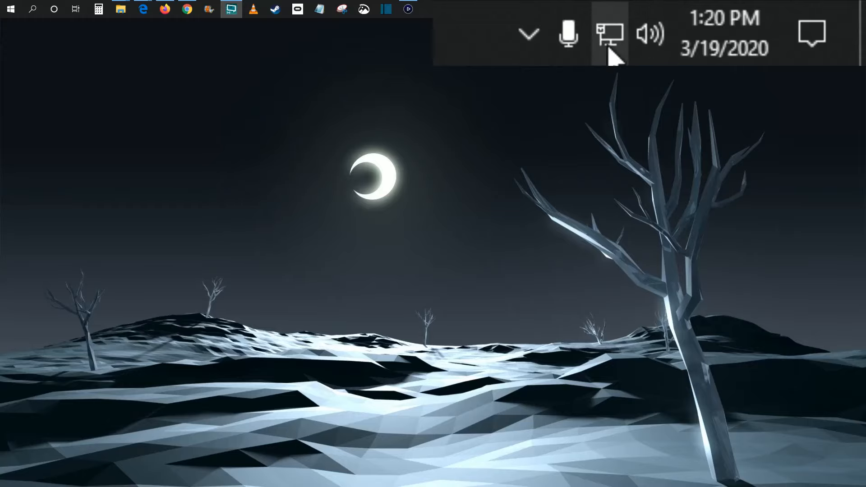
mouse_move(610, 61)
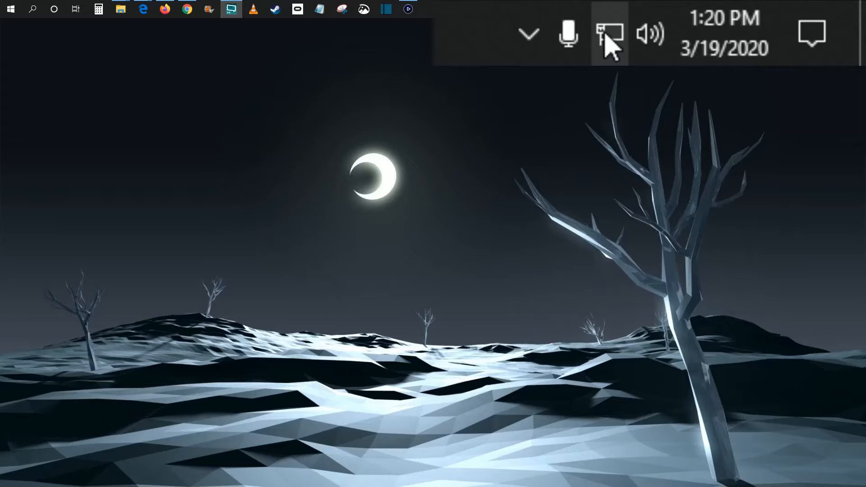
left_click(610, 34)
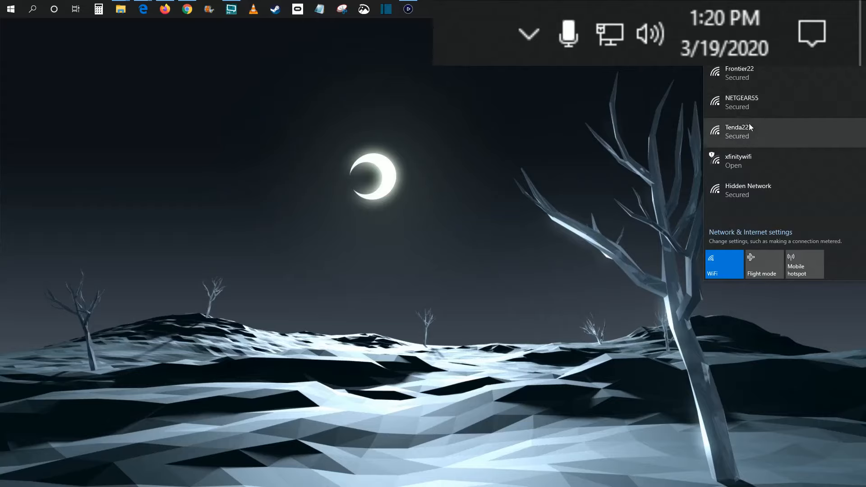
mouse_move(754, 136)
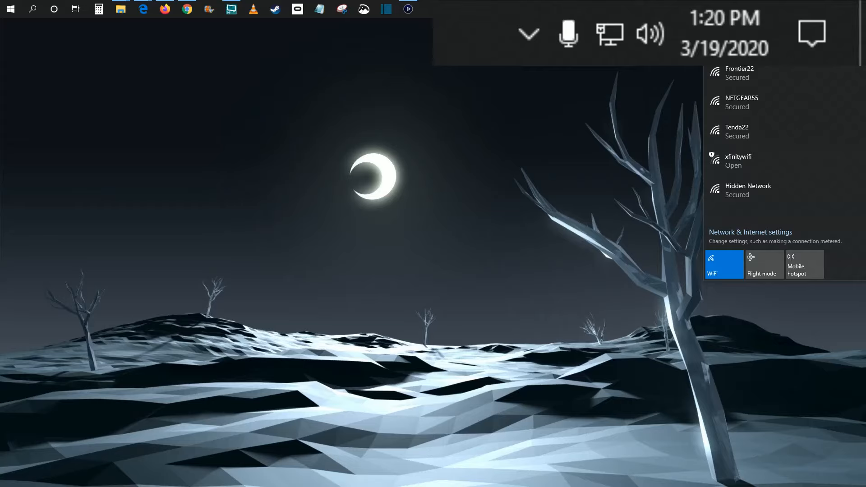
mouse_move(752, 137)
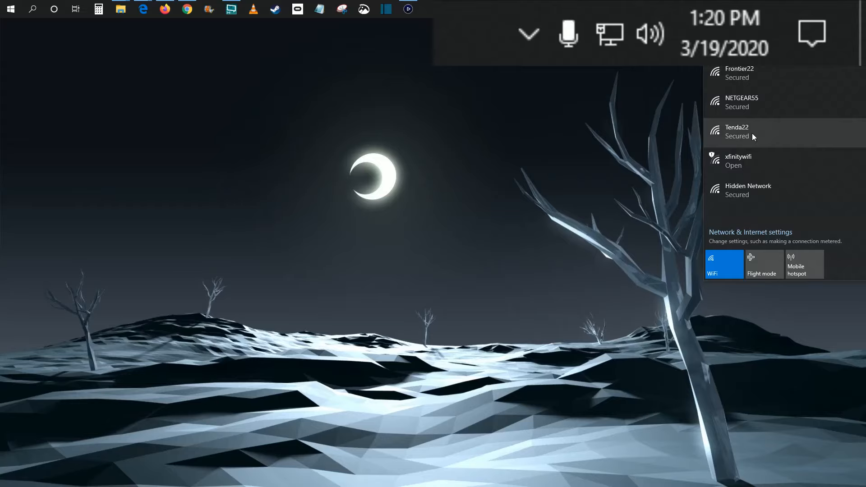
mouse_move(668, 112)
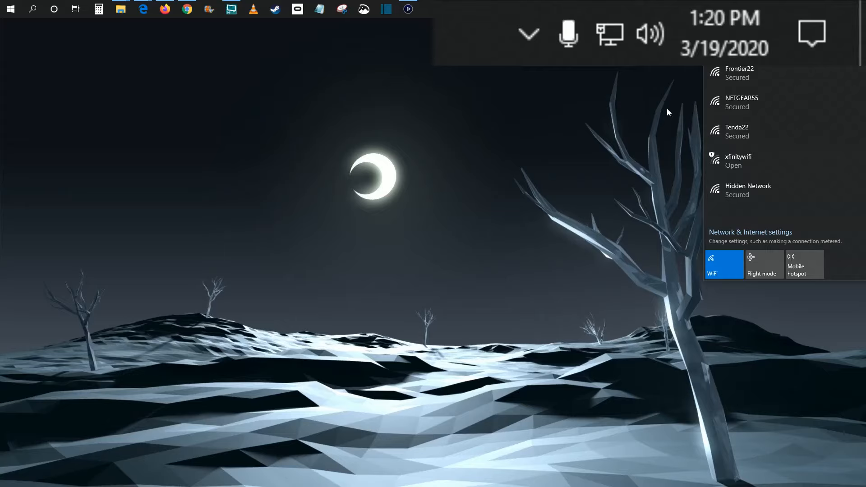
mouse_move(687, 76)
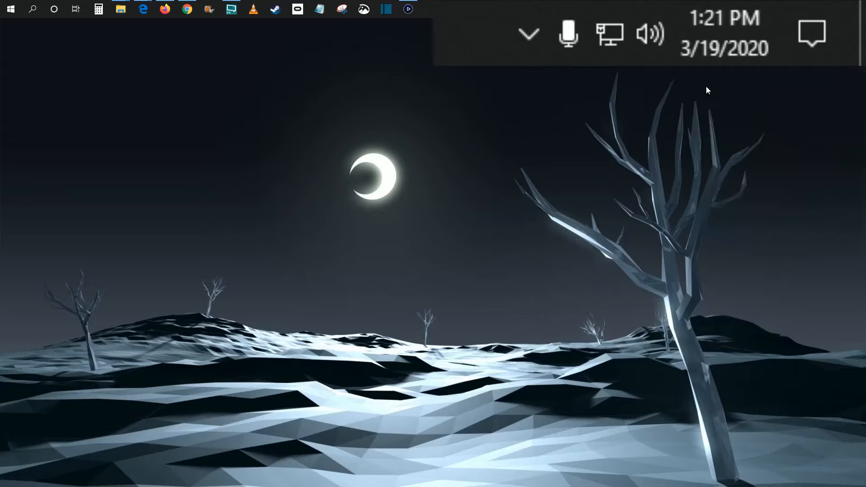
mouse_move(803, 87)
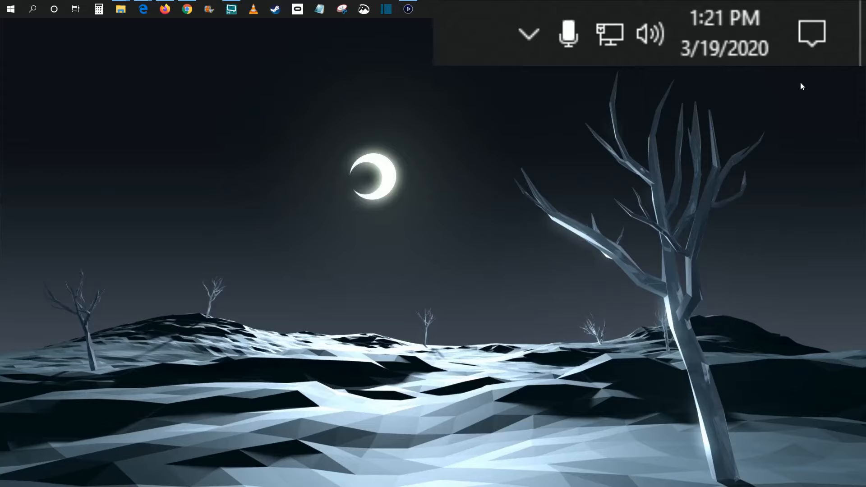
mouse_move(812, 34)
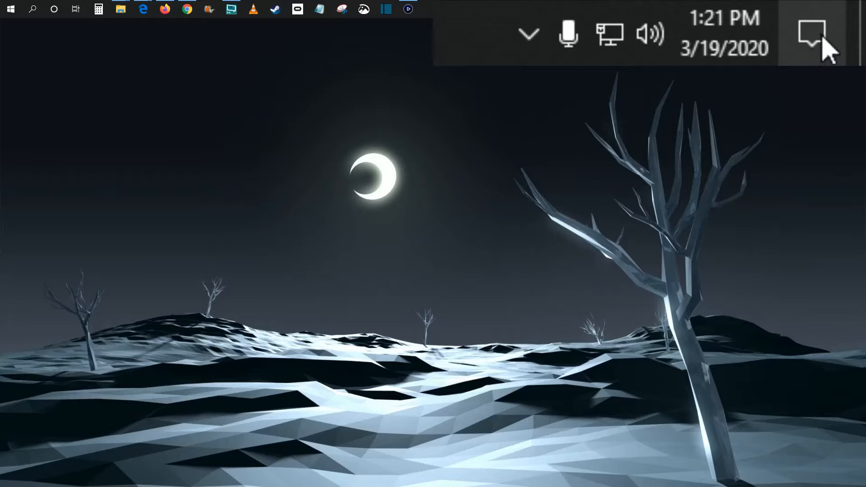
mouse_move(822, 42)
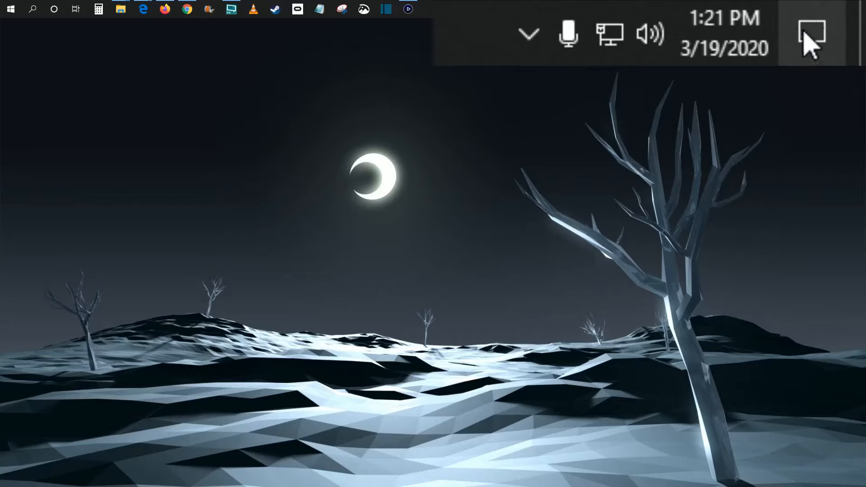
Show the Action Center expanded with all quick-action tiles, including Connect and Project
left_click(812, 34)
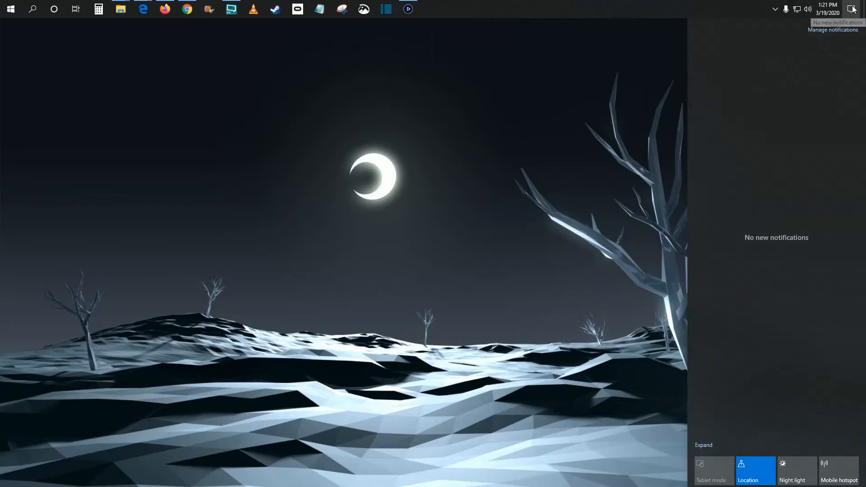
mouse_move(804, 286)
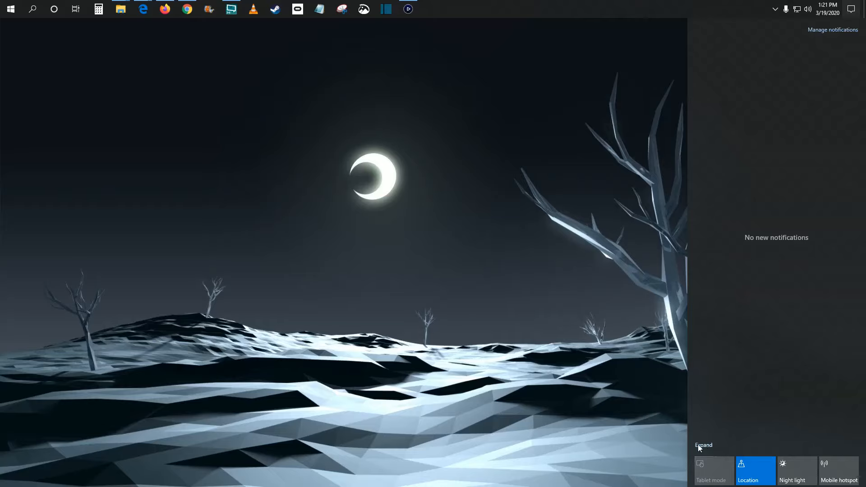
mouse_move(707, 450)
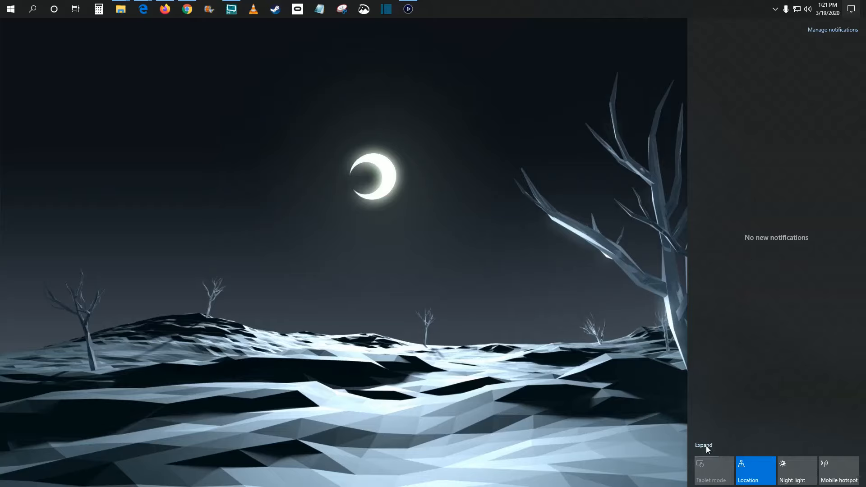
left_click(703, 445)
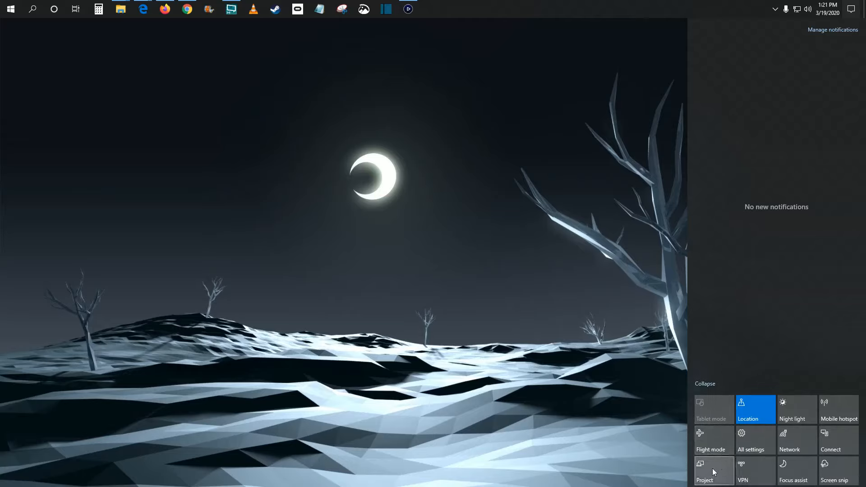
Bring up the Project panel with Extend as the highlighted display mode
left_click(712, 470)
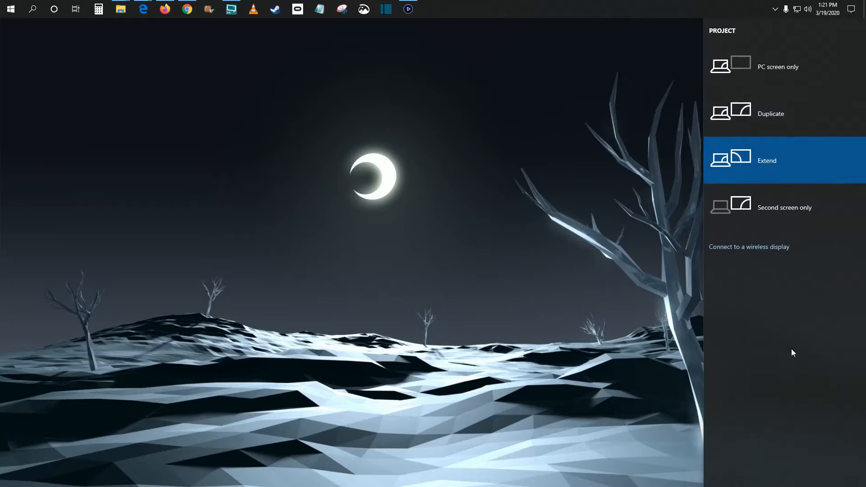
mouse_move(761, 165)
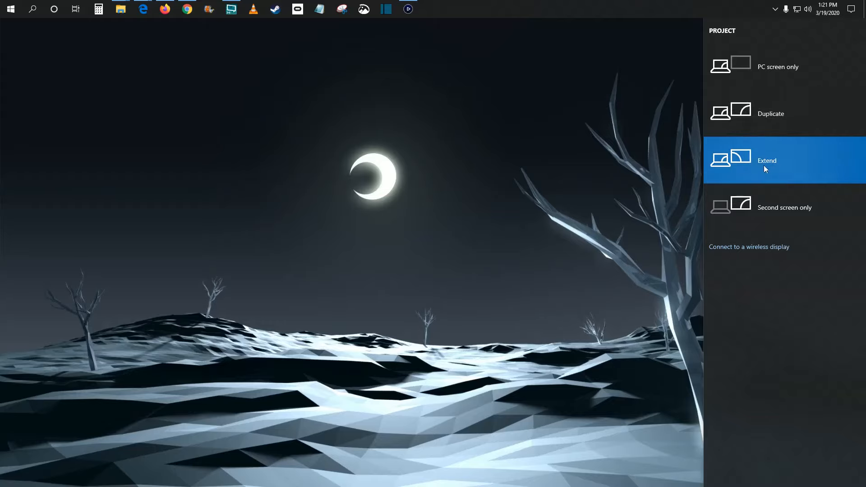
mouse_move(748, 252)
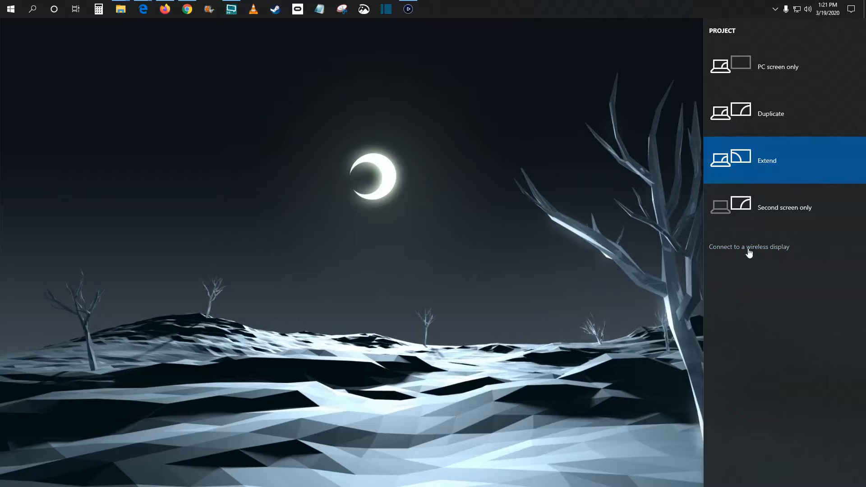
mouse_move(770, 253)
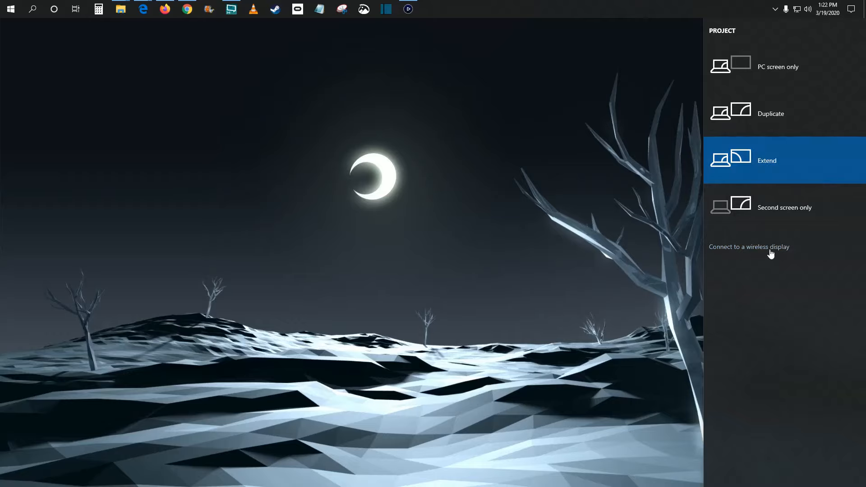
Search for wireless displays and connect to Eric's 2nd Fire TV in Extend mode
left_click(749, 248)
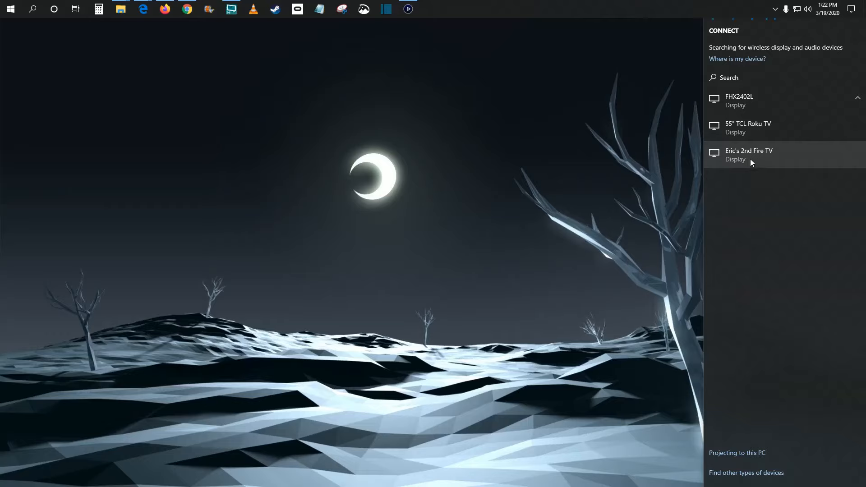
left_click(748, 155)
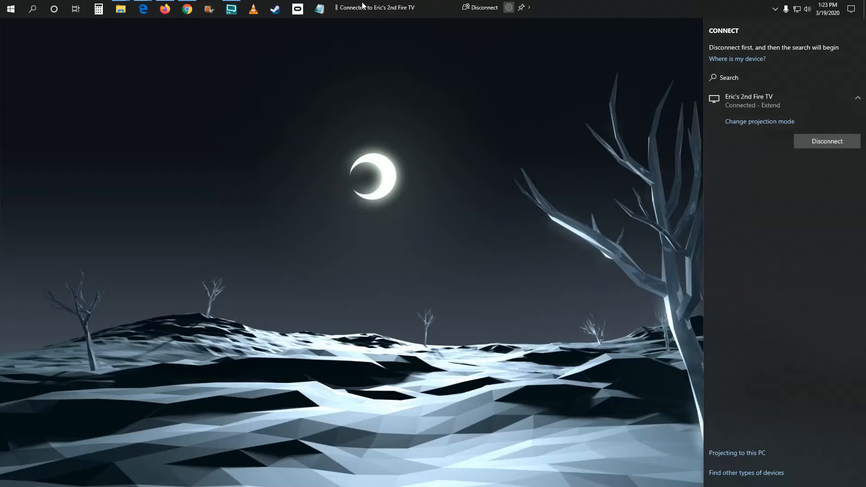
mouse_move(478, 7)
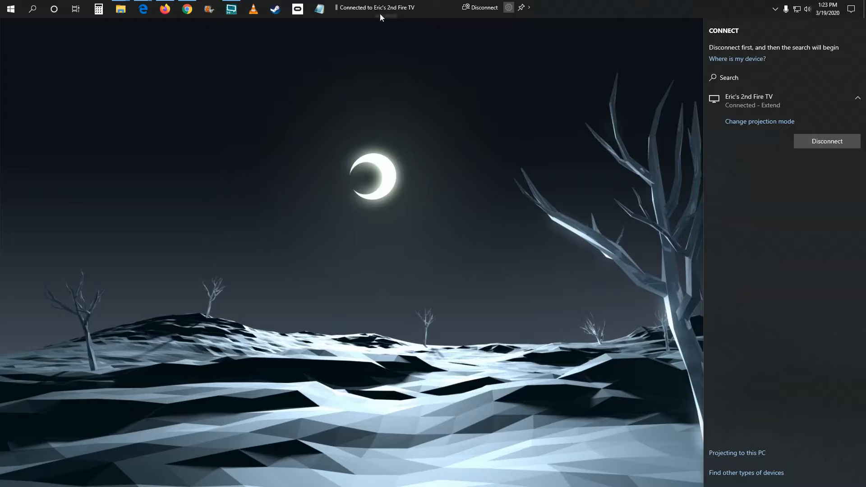
mouse_move(395, 21)
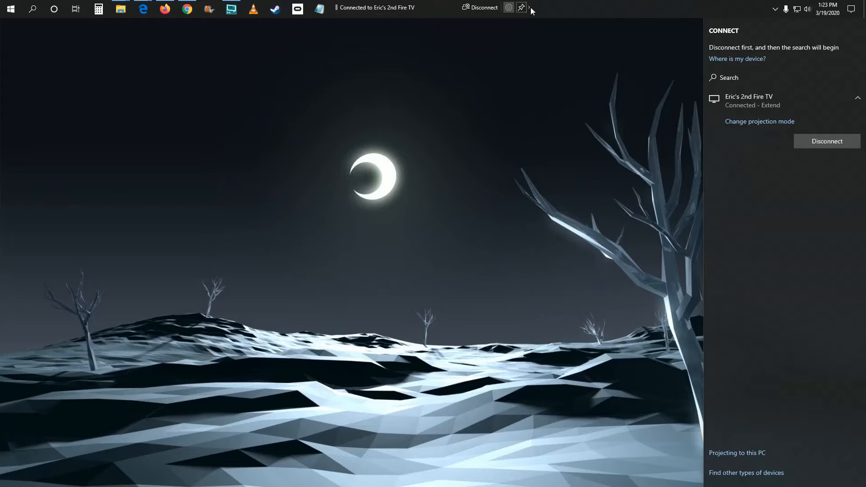
mouse_move(481, 7)
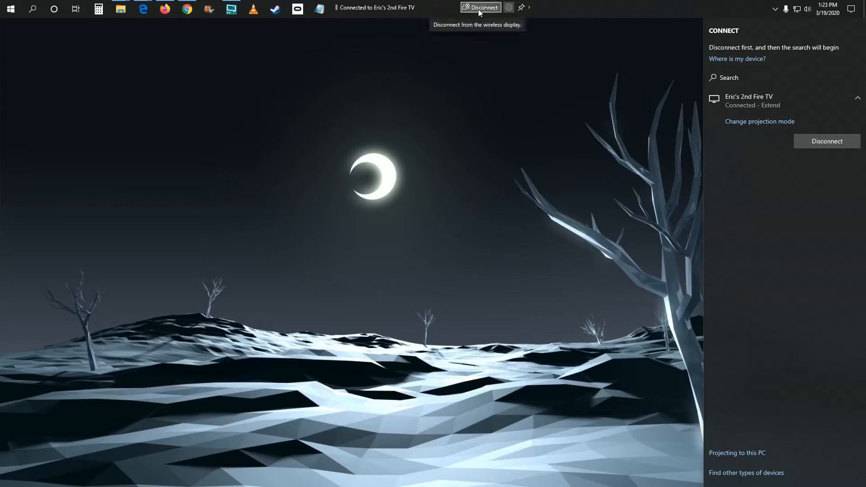
mouse_move(480, 7)
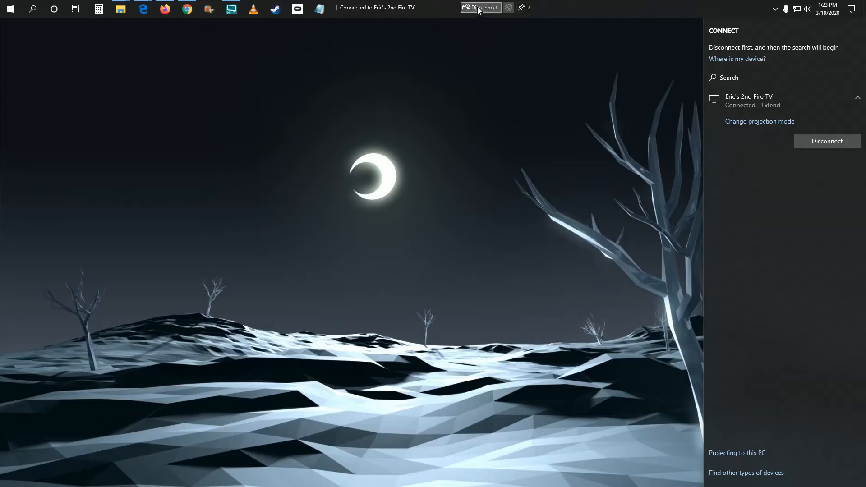
mouse_move(481, 7)
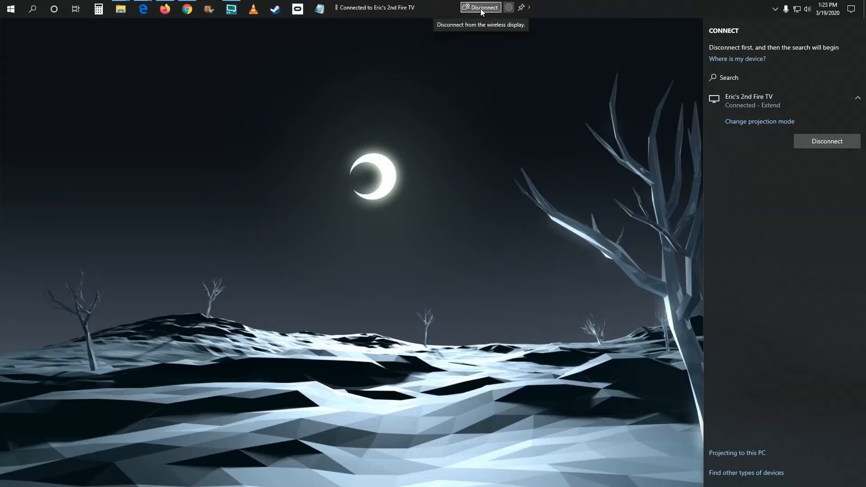
mouse_move(530, 133)
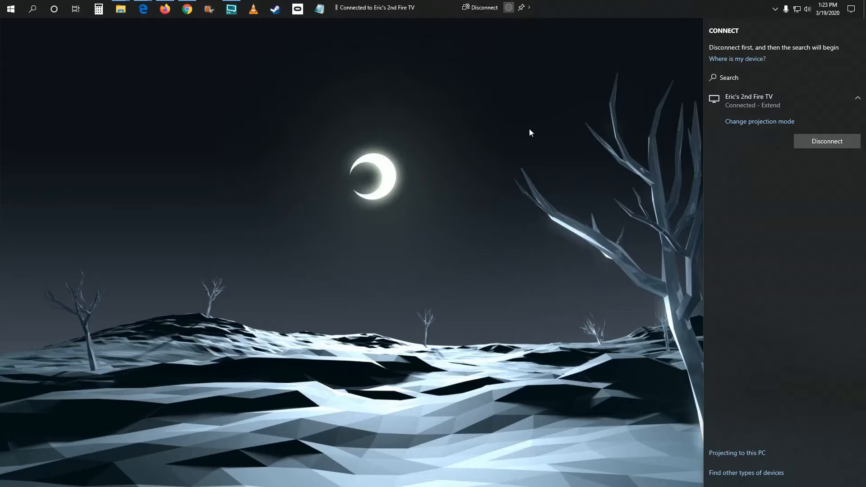